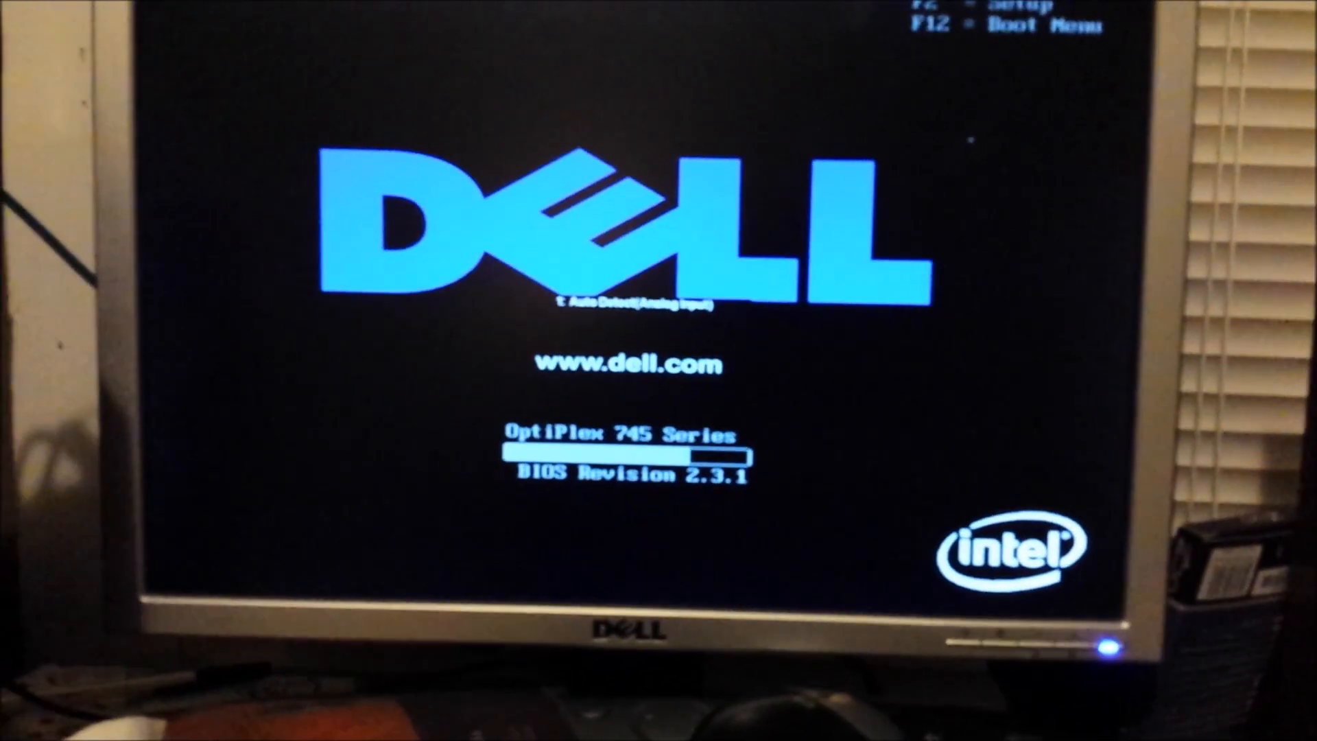
# - Shut down Windows 8.1 from the Settings charm's Power menu
pyautogui.press('f2')
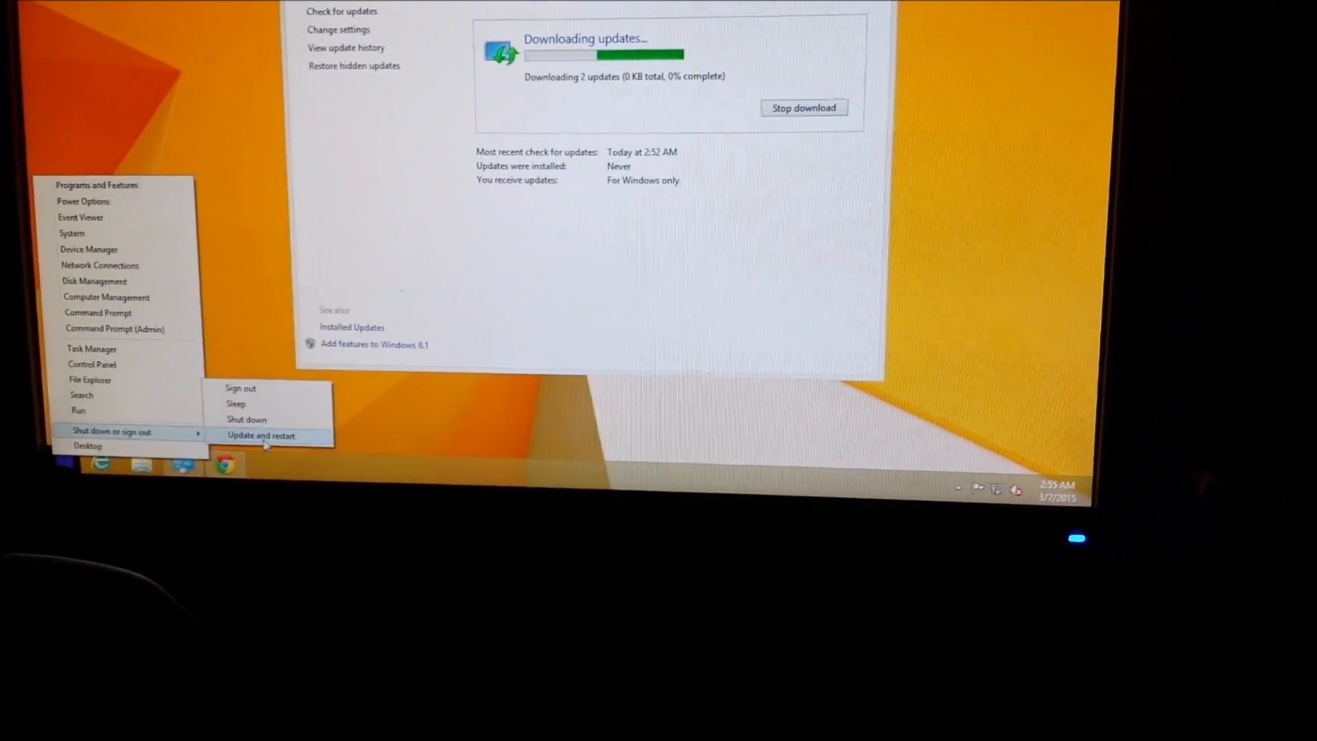
pyautogui.click(246, 420)
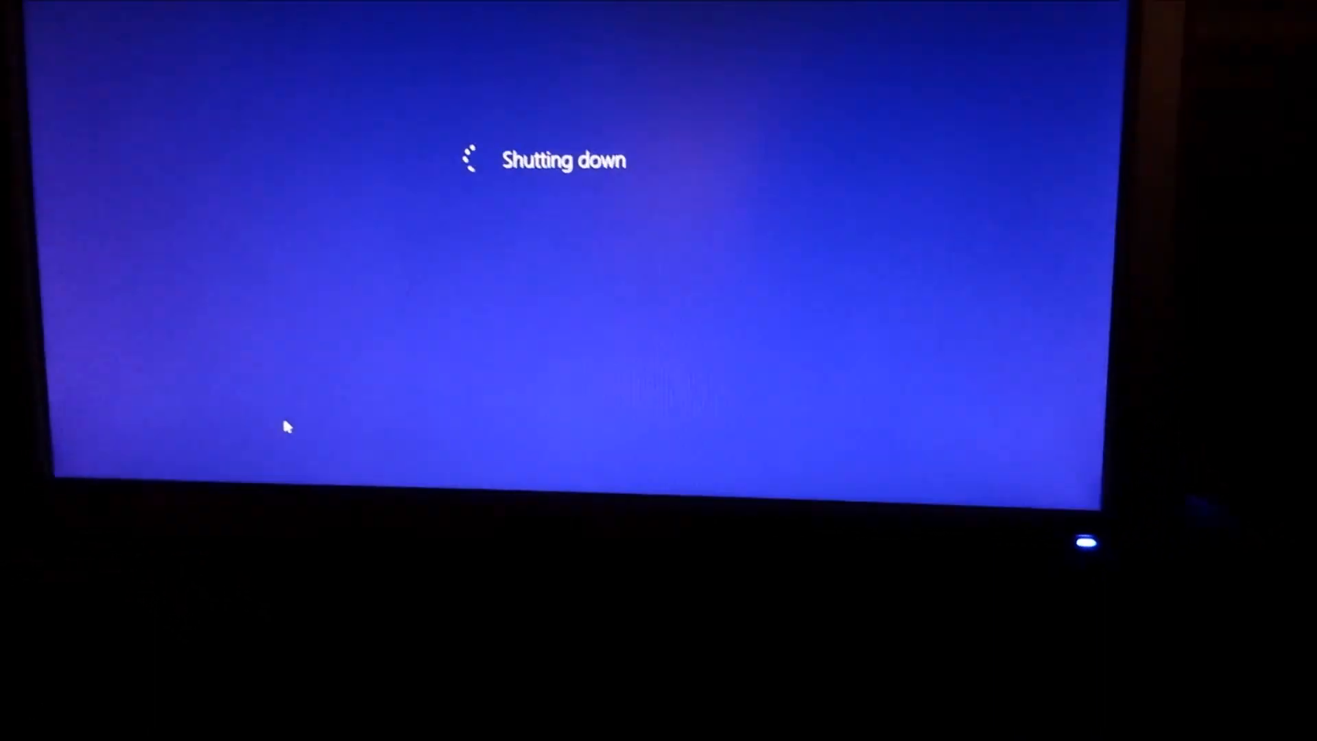